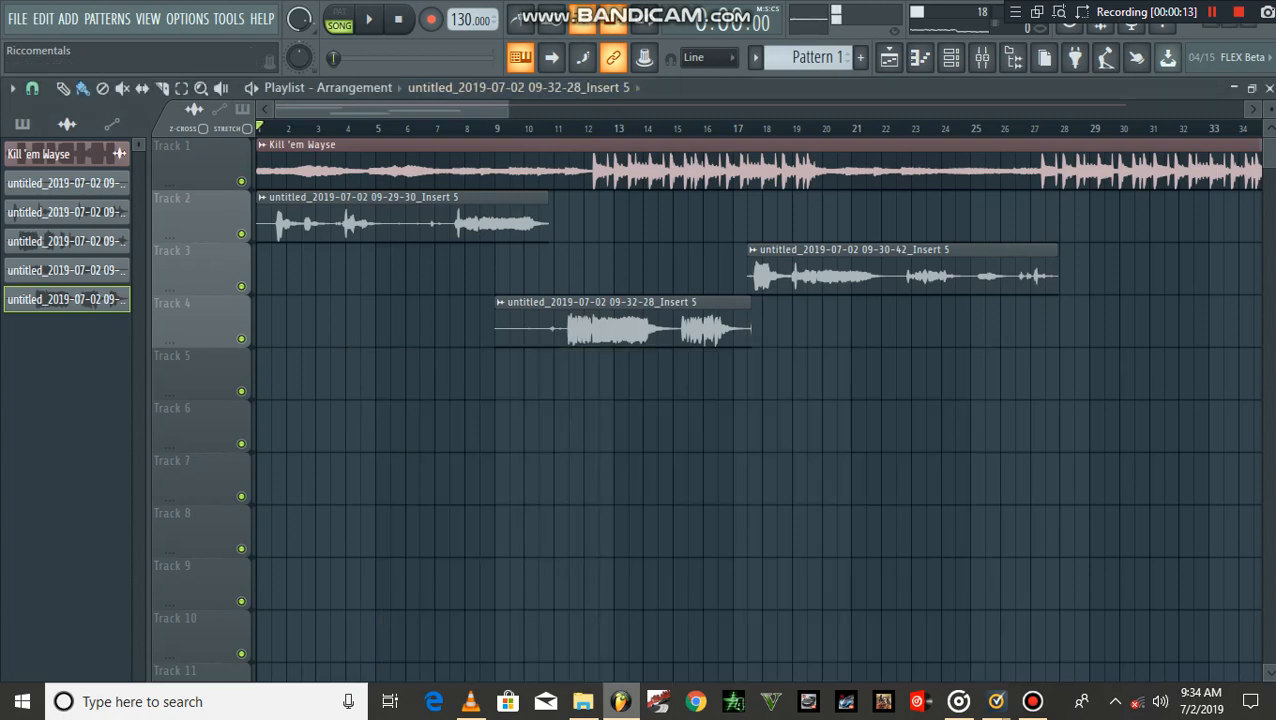
Step: Play through the arrangement, then open the Track 2 vocal clip's sample settings
click(368, 18)
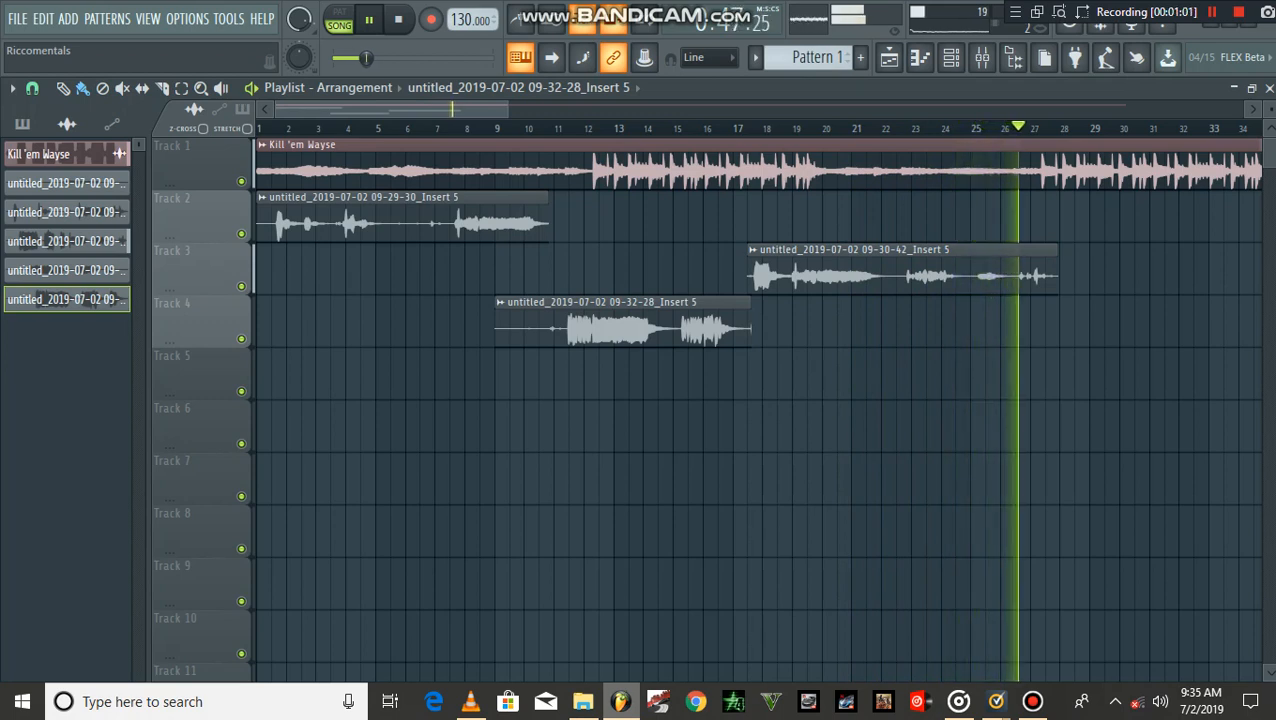
click(369, 19)
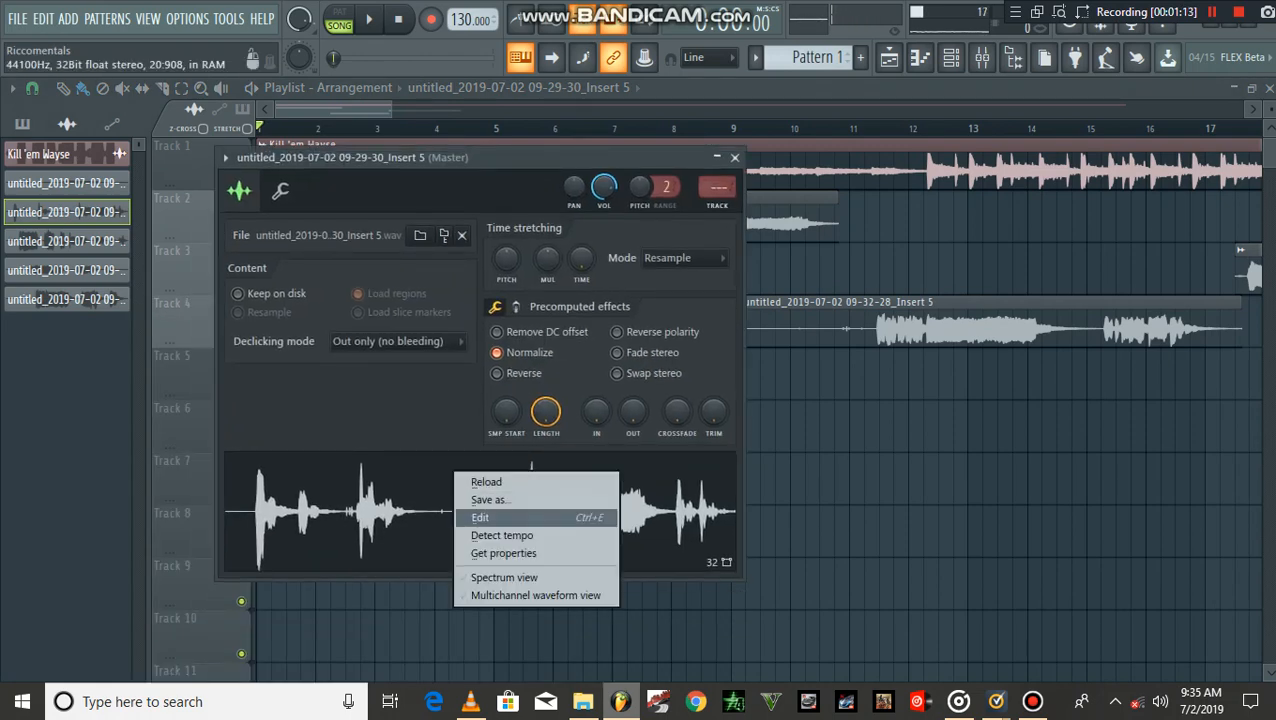
Step: Load the Track 2 vocal into Edison and select the whole recording
click(480, 517)
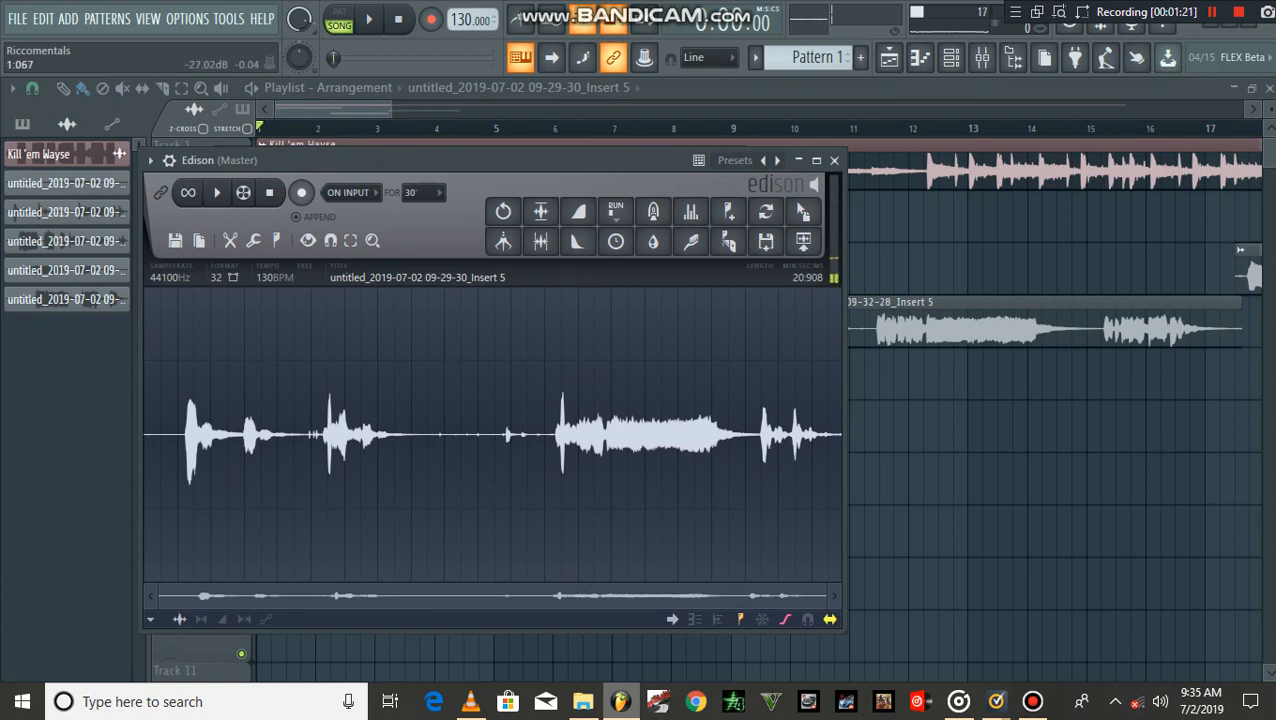
drag(147, 435, 175, 435)
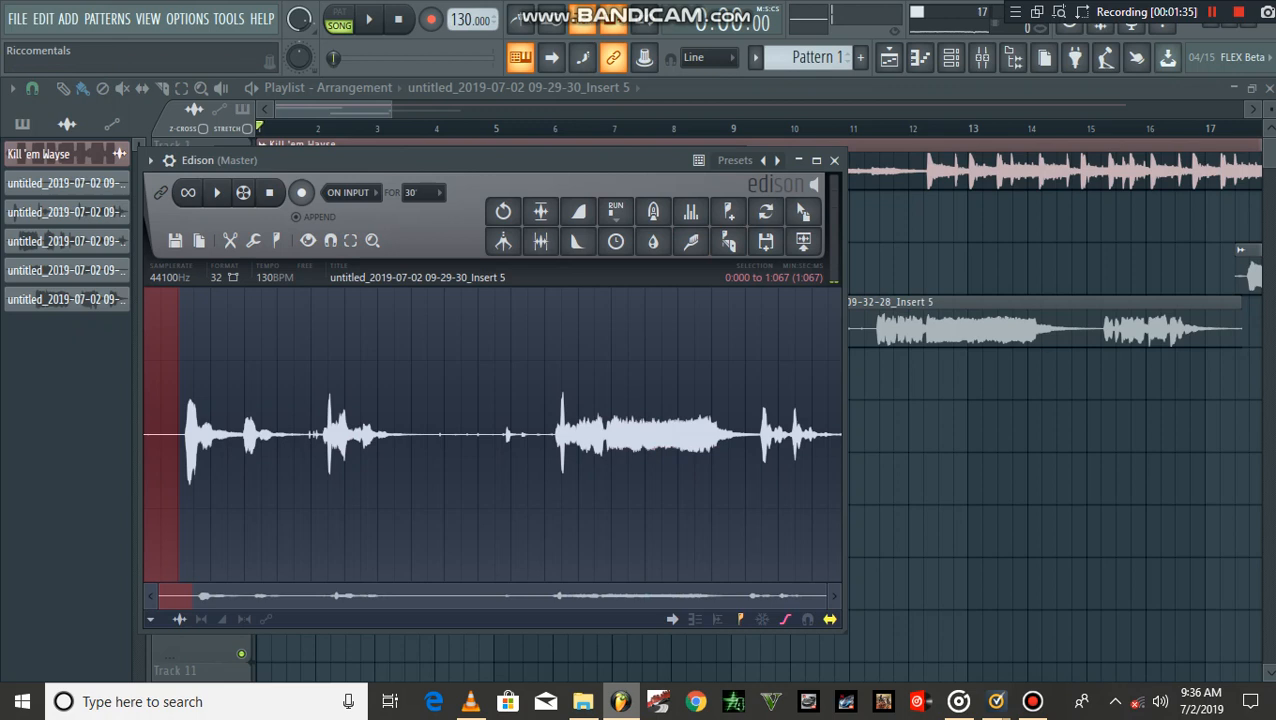
drag(145, 440, 720, 440)
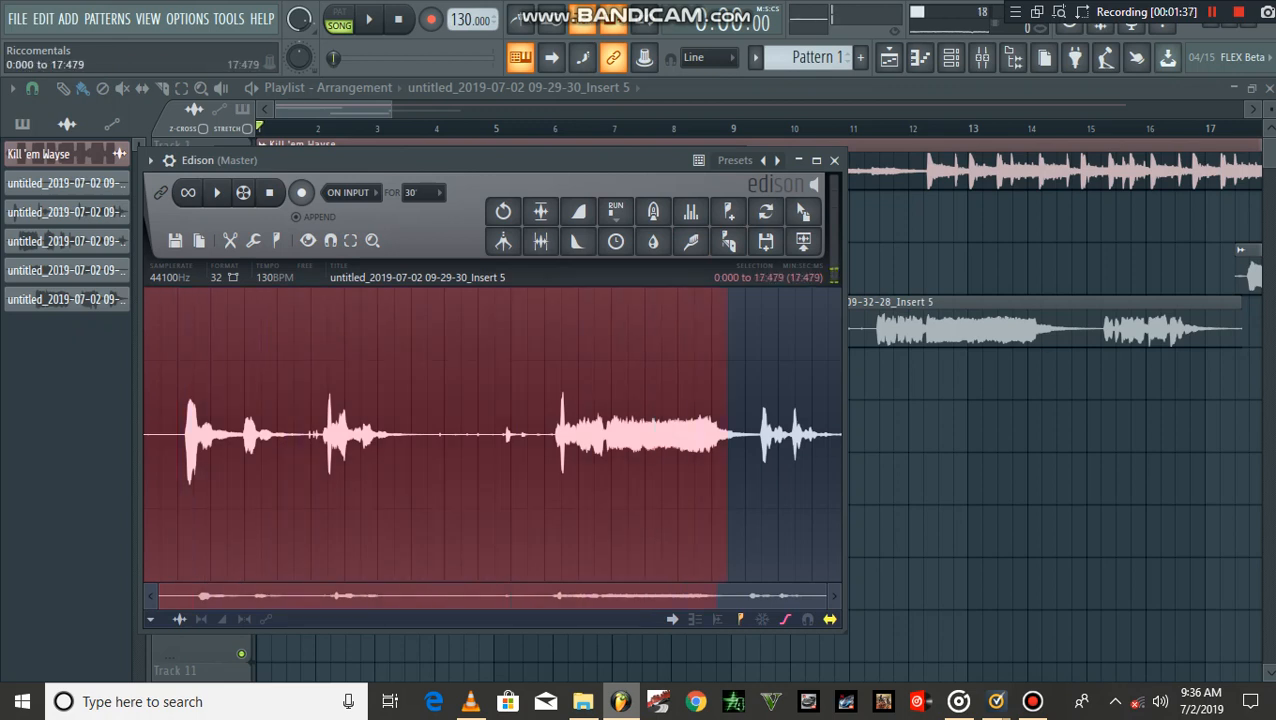
click(692, 241)
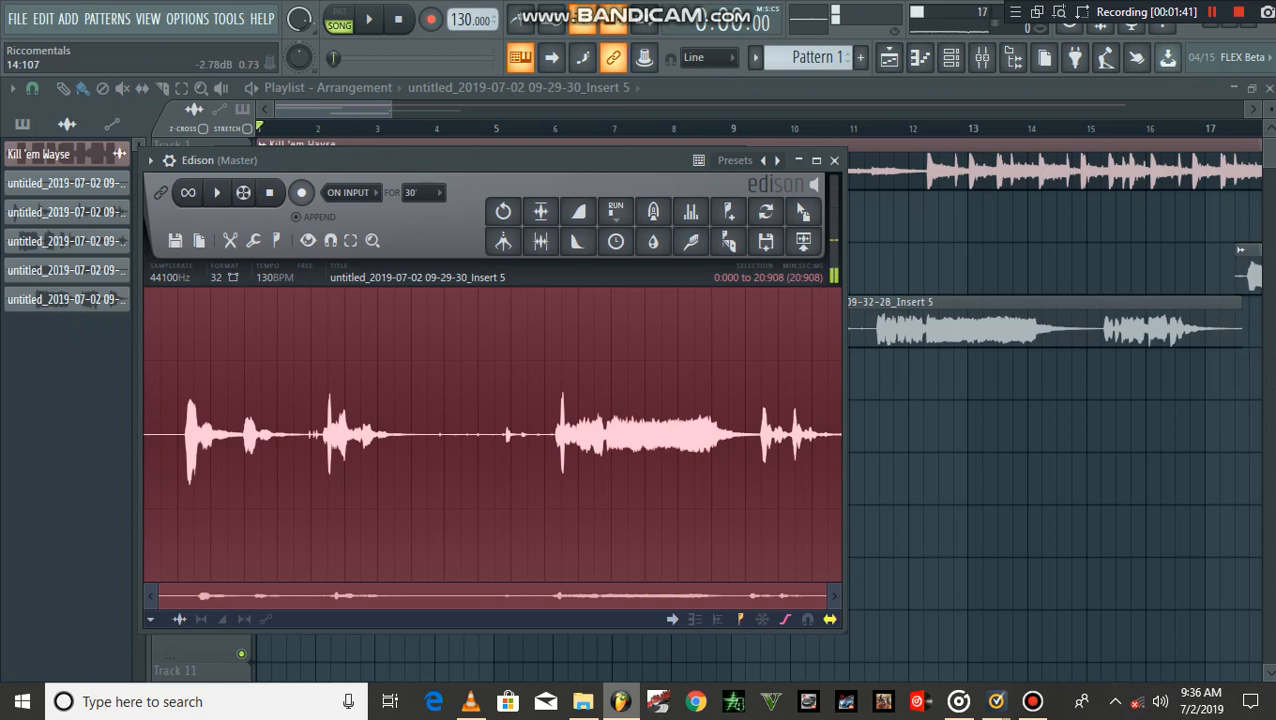
mouse_move(691, 241)
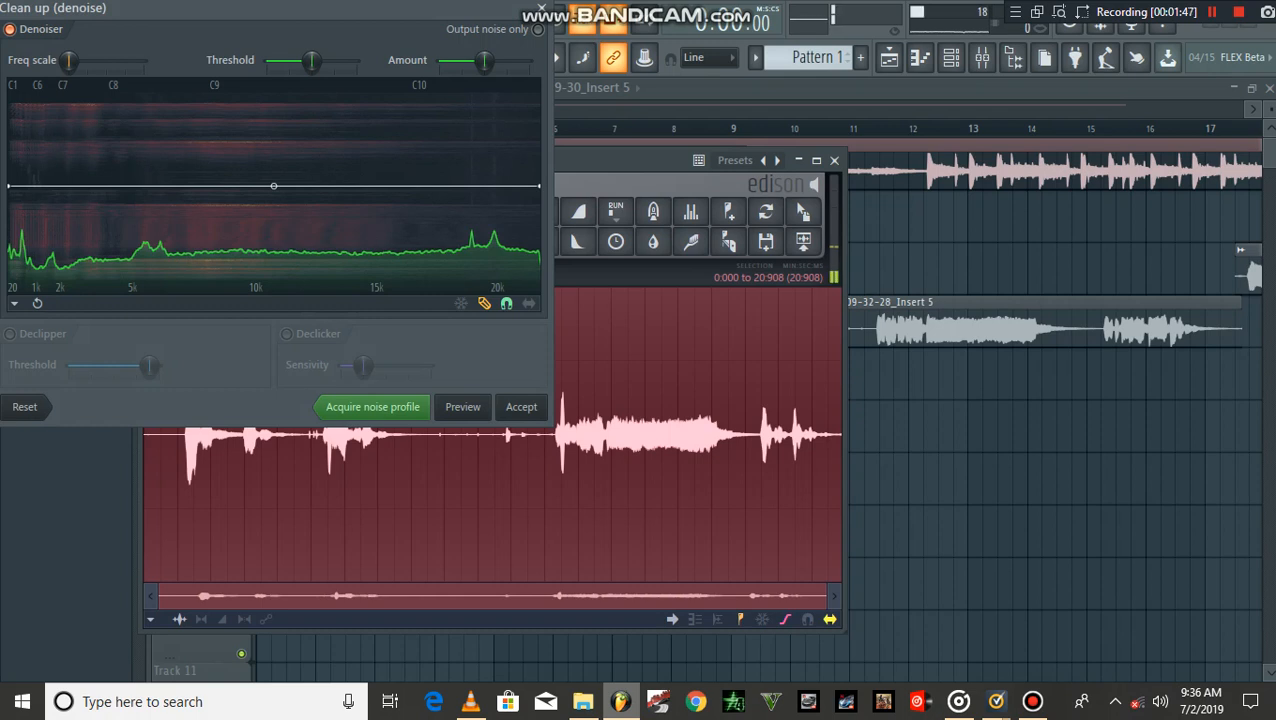
Step: Apply Edison's Clean up denoise to the vocal, audition it, and show the mixer
click(520, 406)
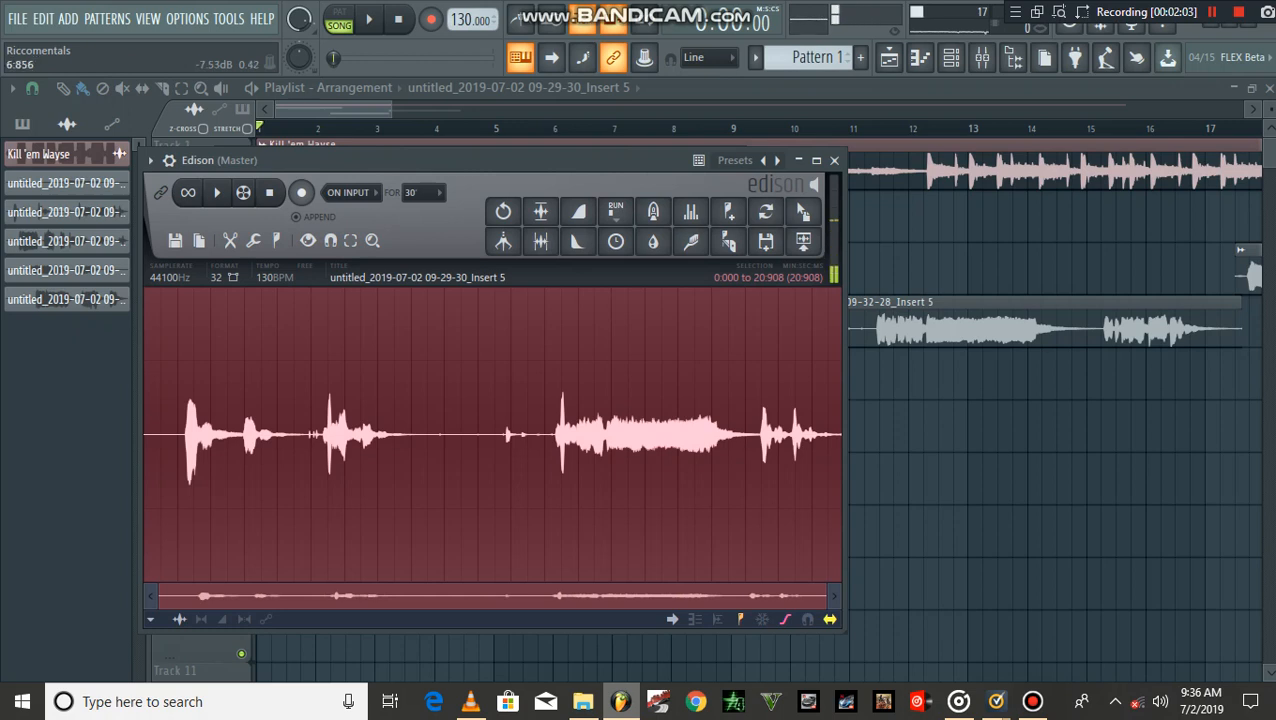
click(216, 192)
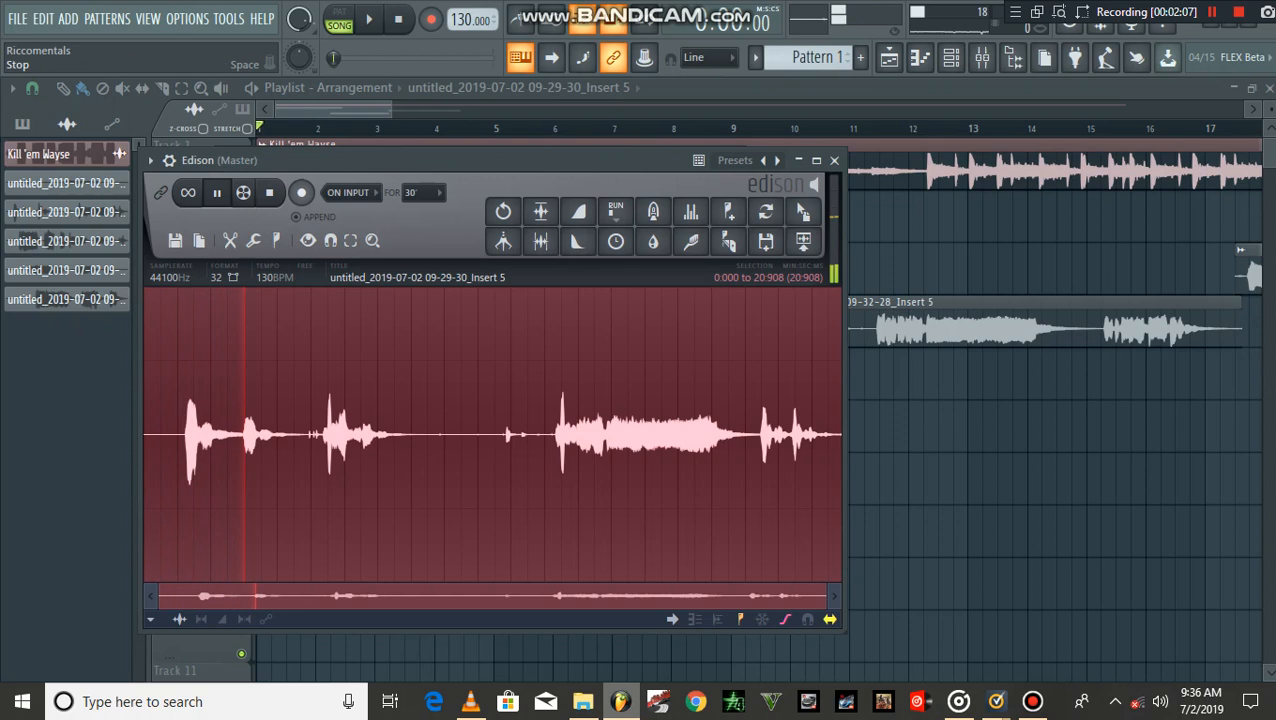
click(217, 192)
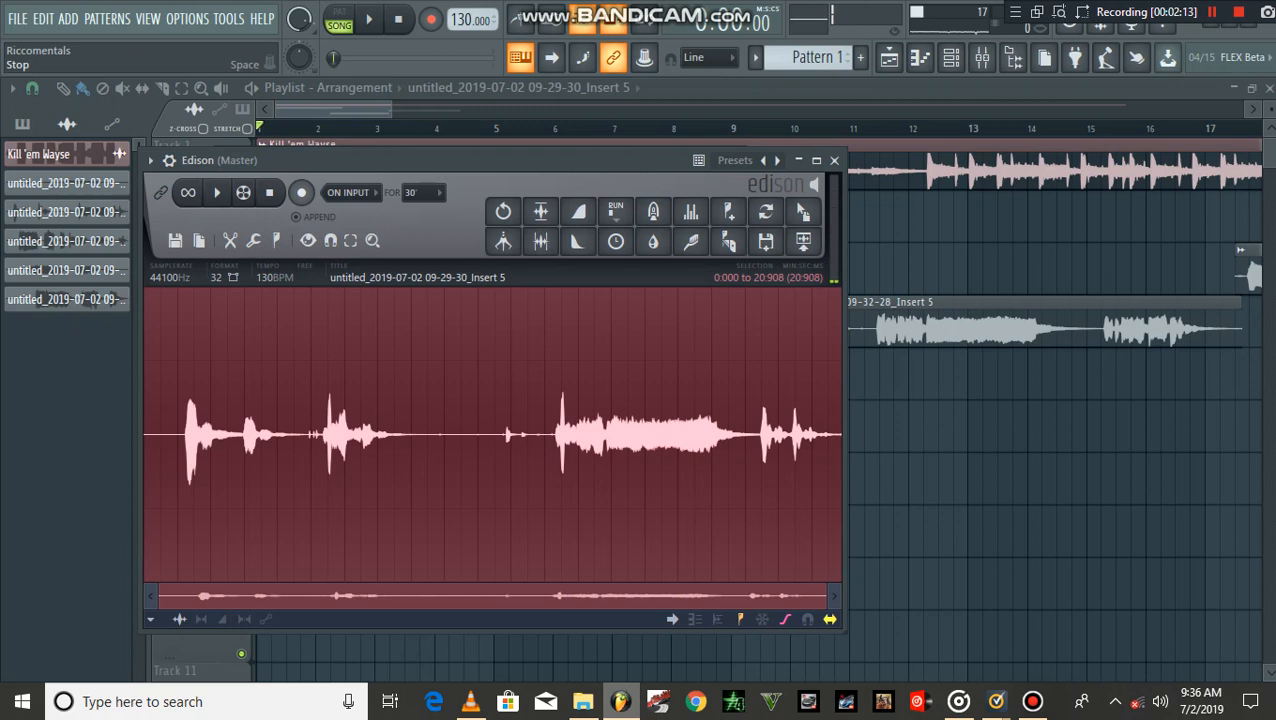
click(981, 57)
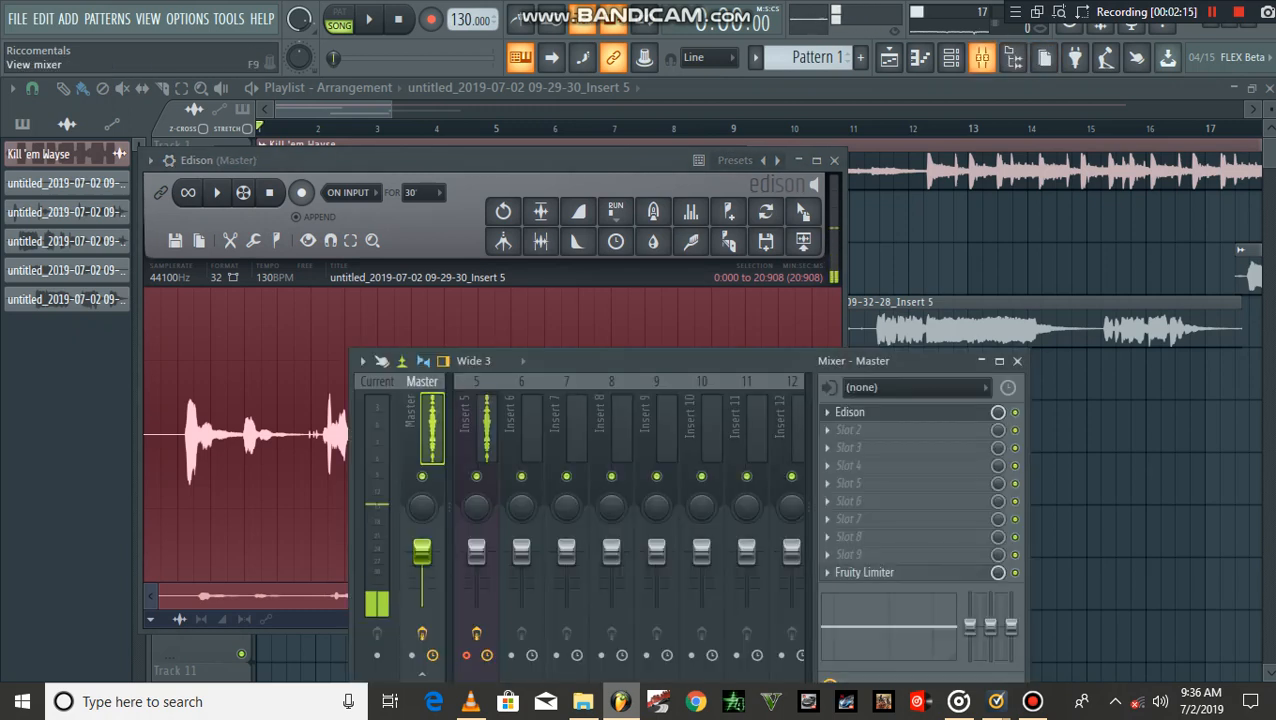
Step: Replace the clip with the cleaned 'Insert 5_2' sample via send-to-playlist, then close the mixer
click(476, 420)
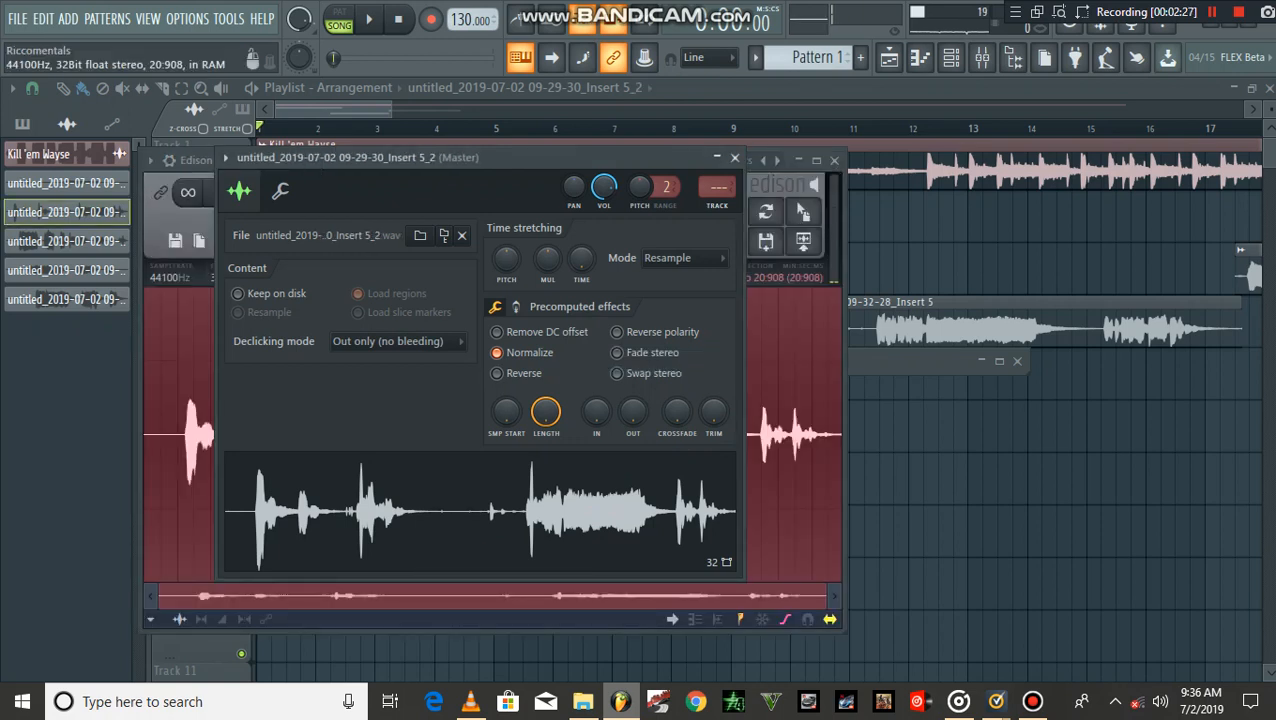
click(735, 158)
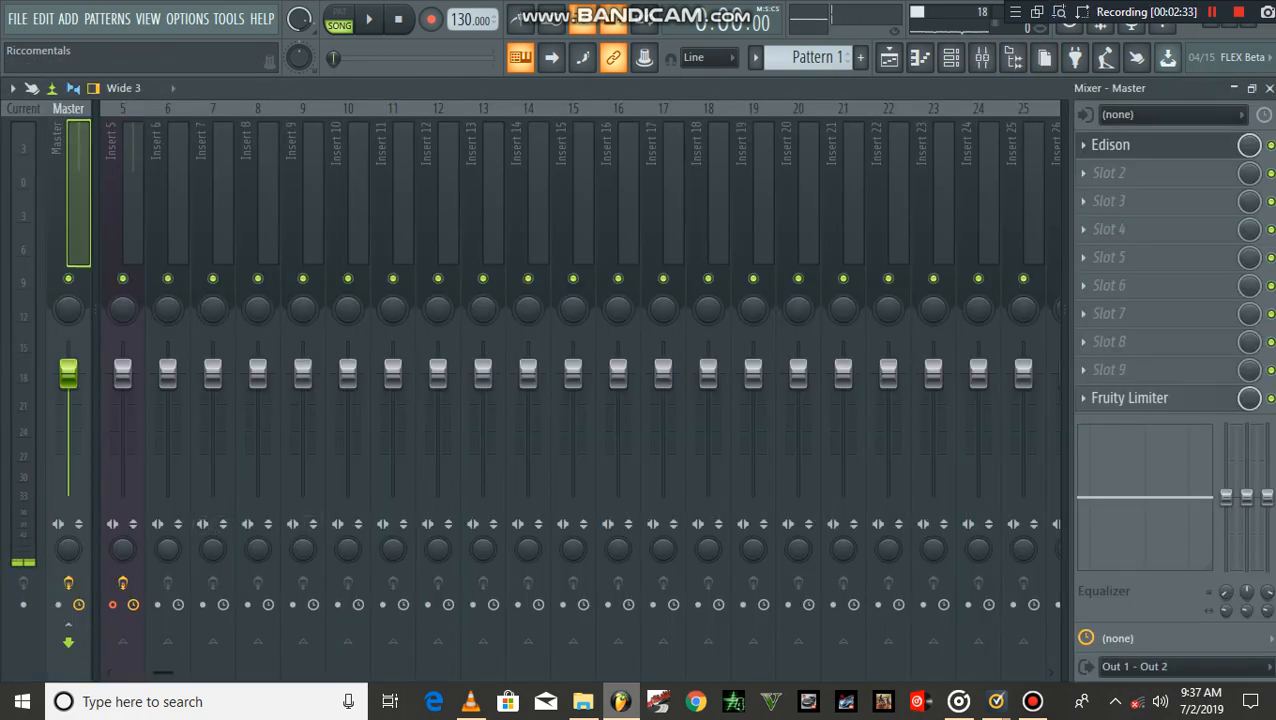
click(122, 150)
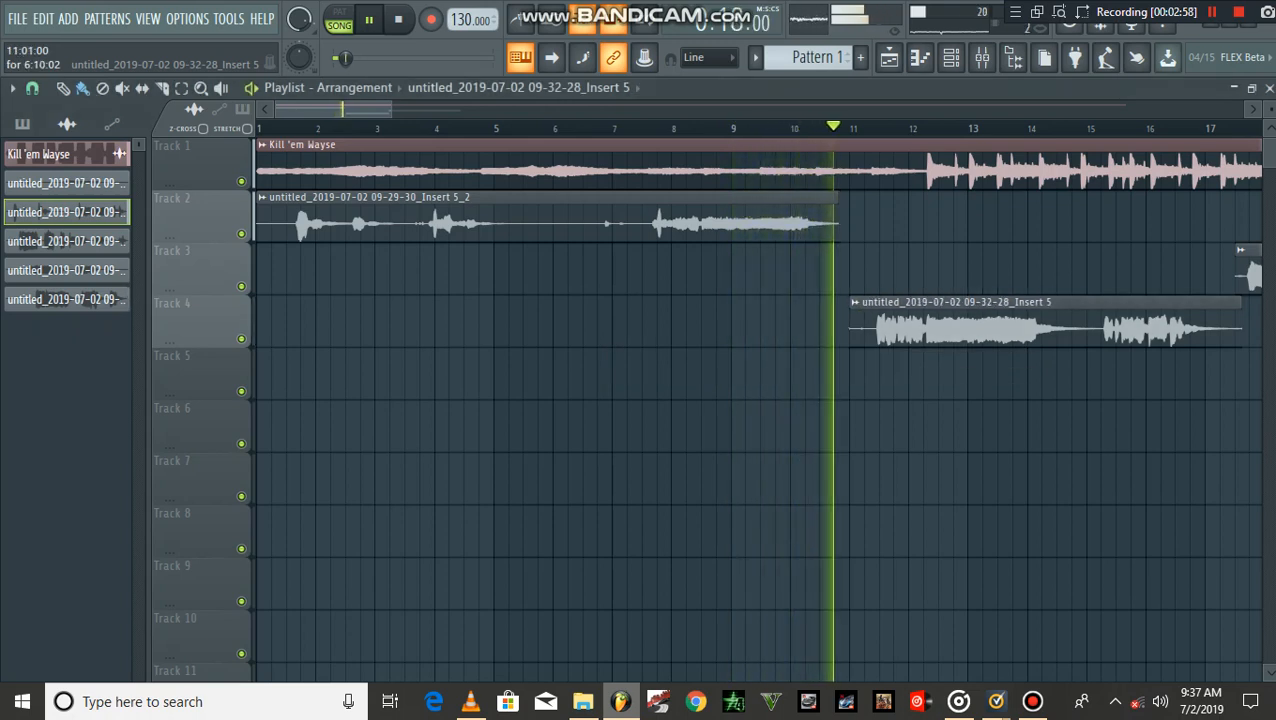
Step: Solo the cleaned Track 2 vocal, compare with Track 4, leaving only Track 4 unmuted
click(398, 19)
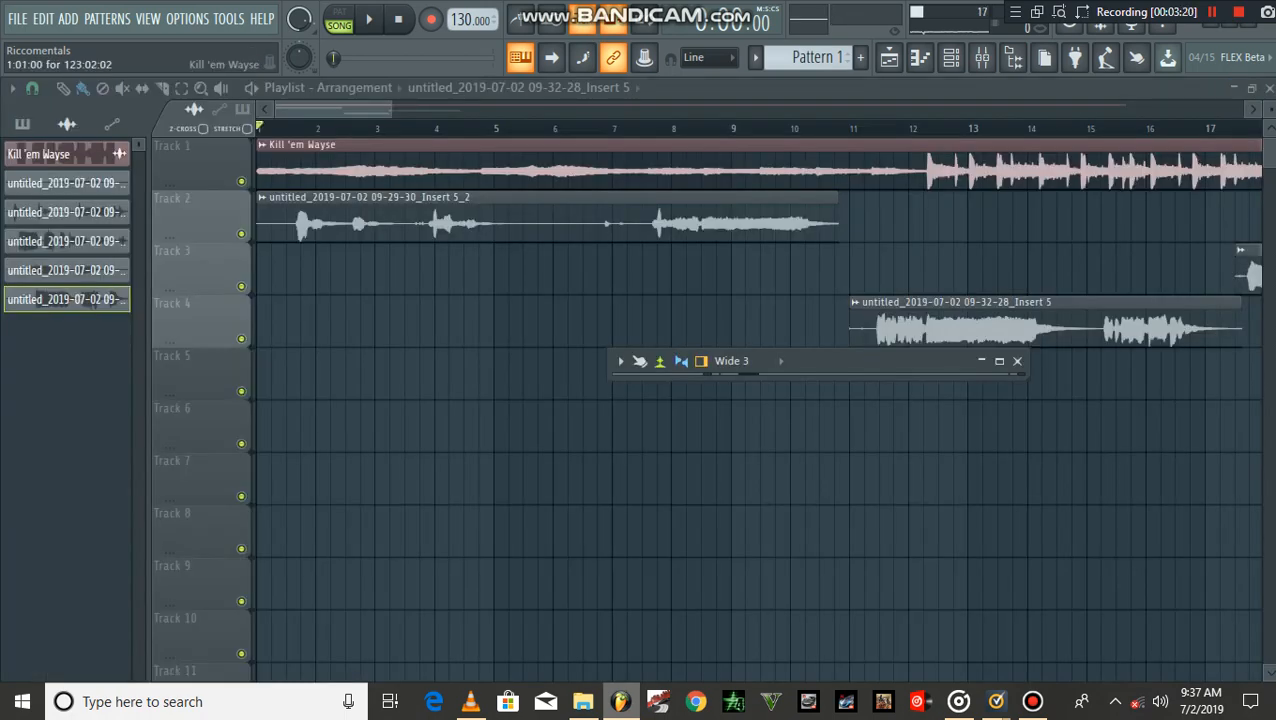
click(369, 18)
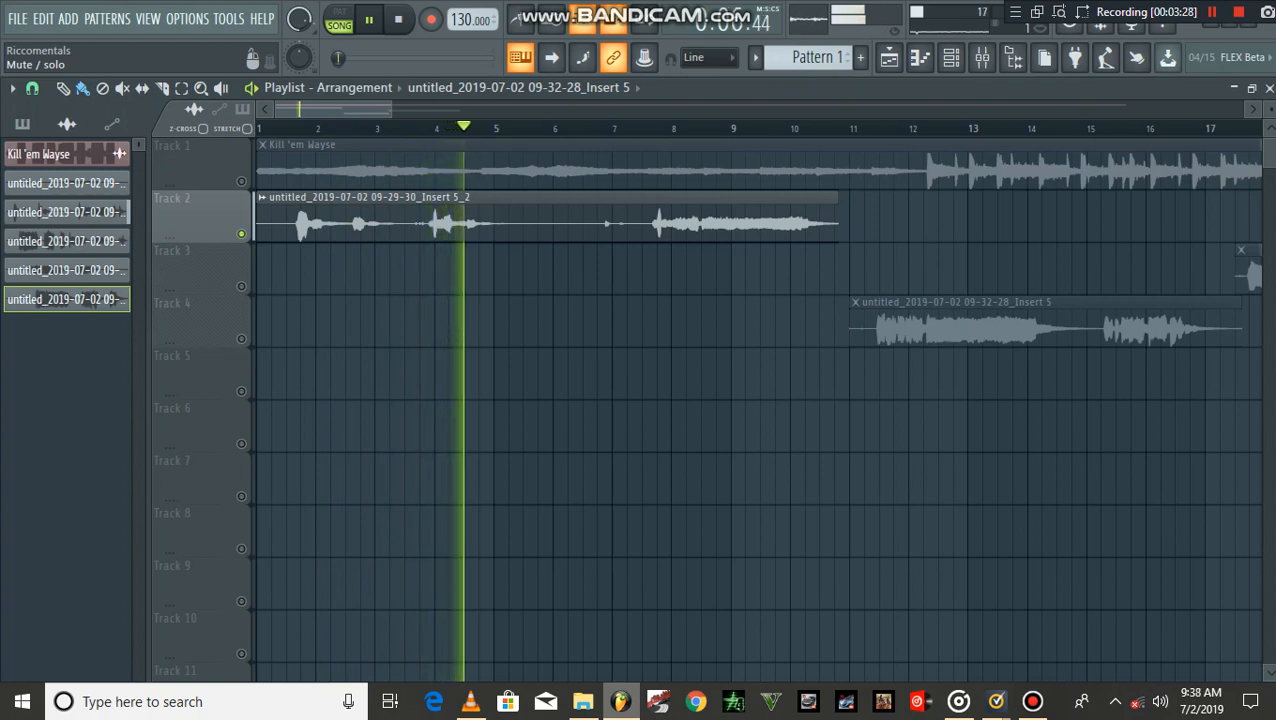
click(368, 19)
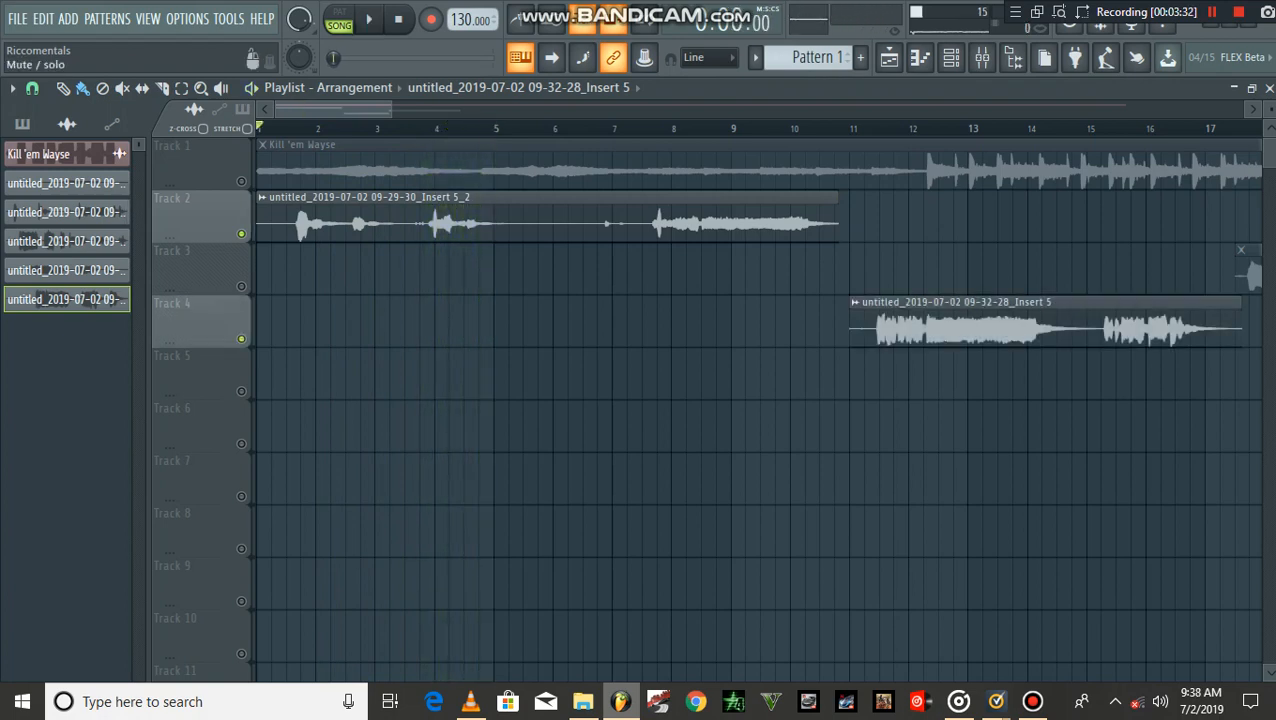
click(850, 128)
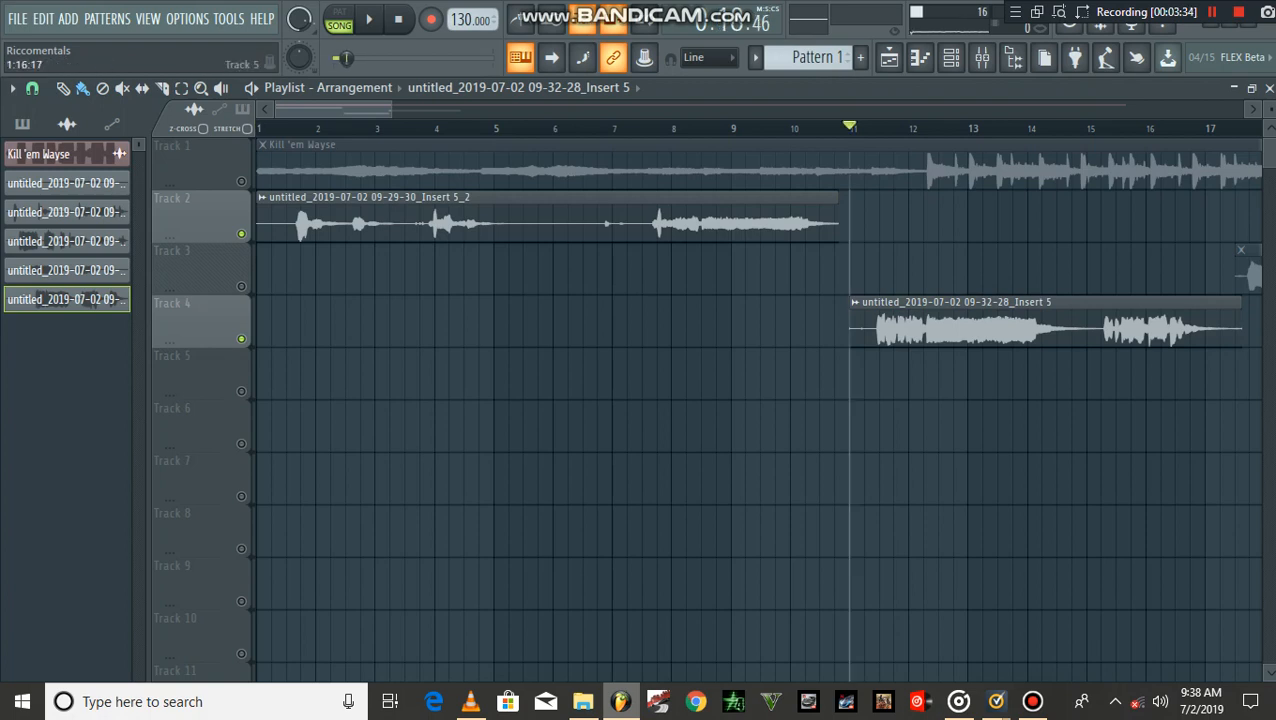
click(369, 19)
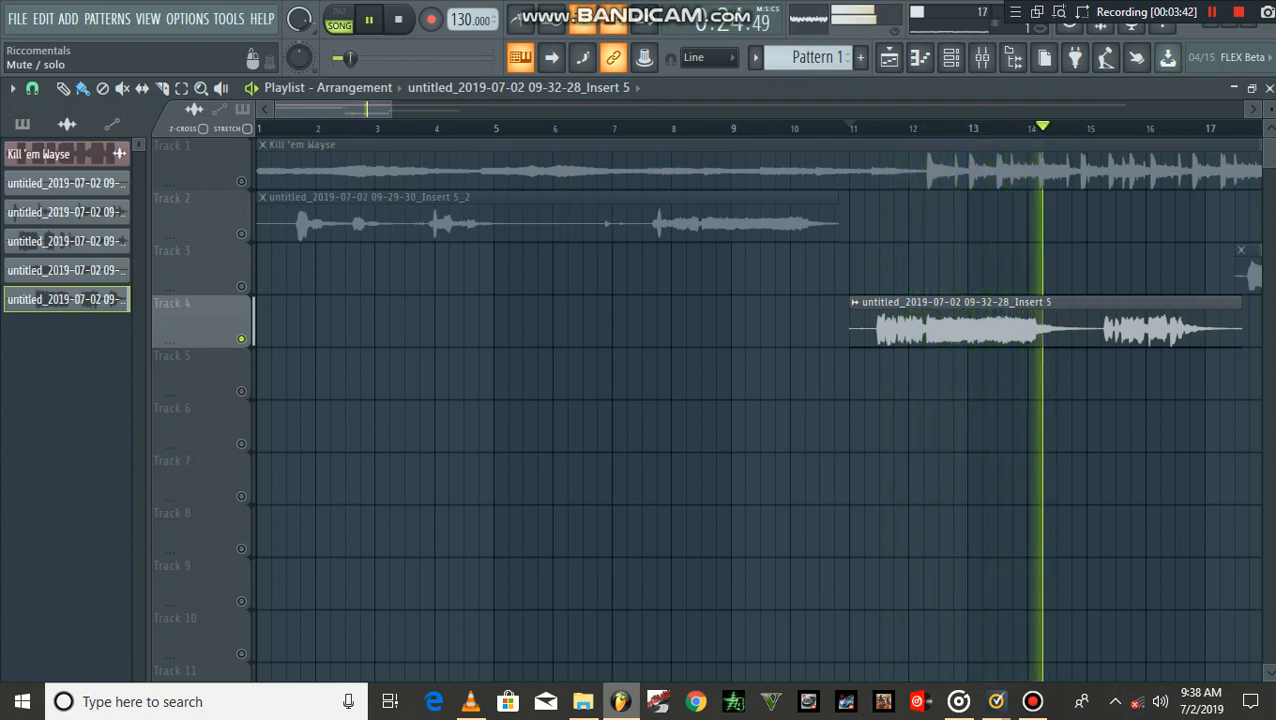
click(368, 19)
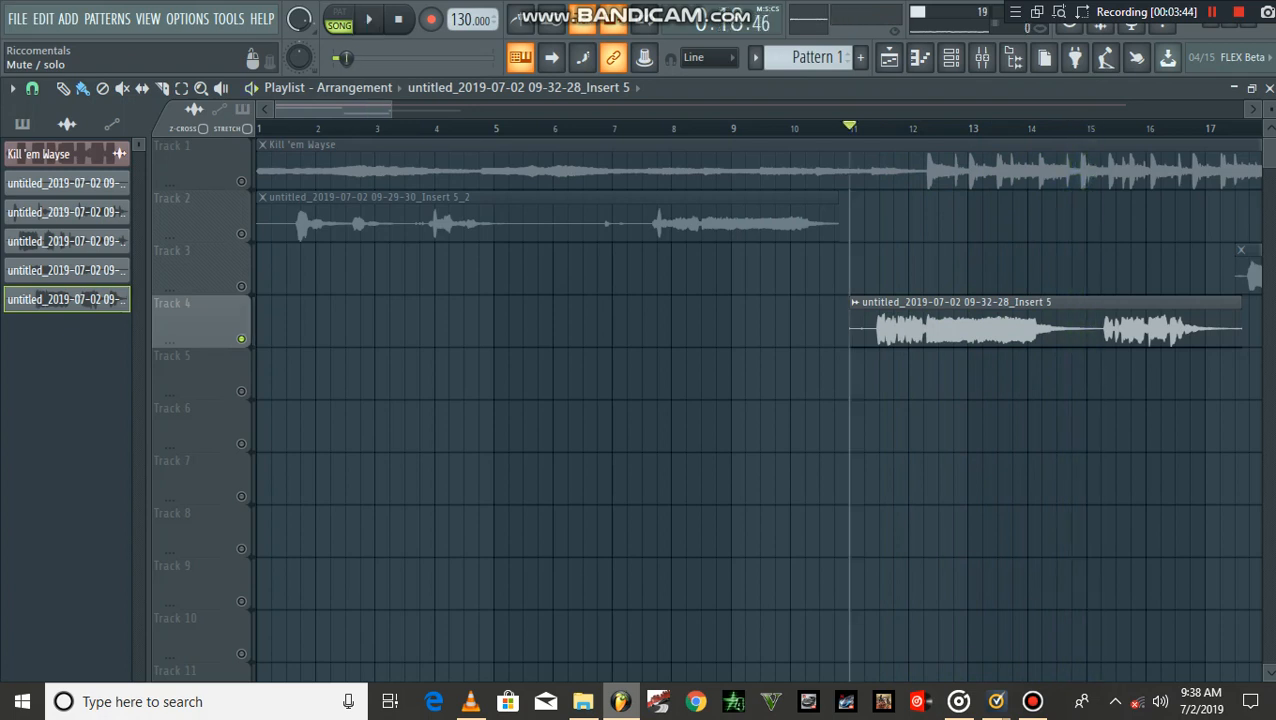